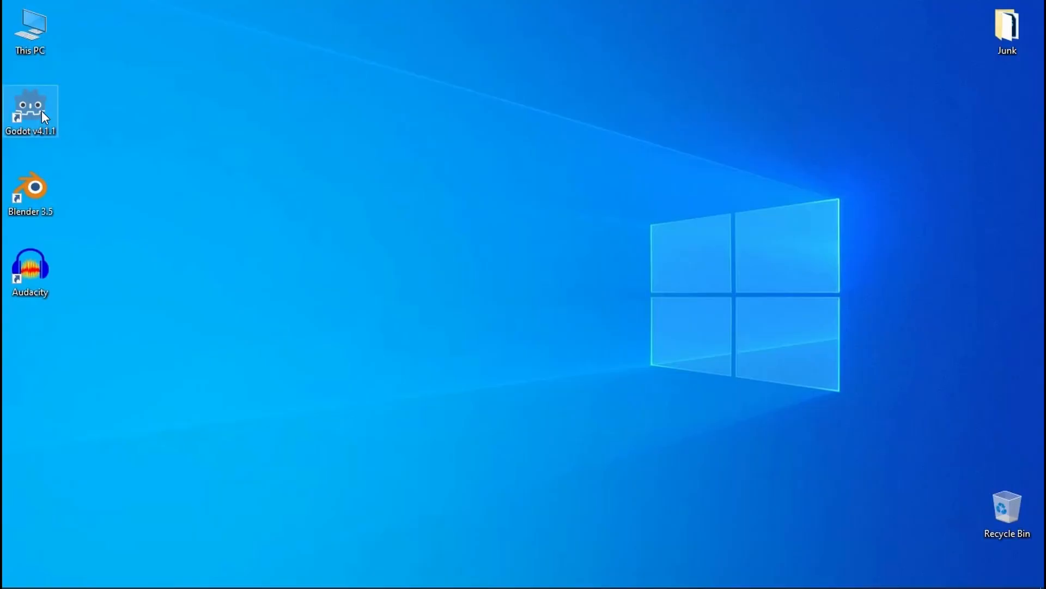
Launch Godot v4.1.1 from the desktop shortcut, opening the Squash the Creeps project.
{"action": "double_click", "coordinate": [29, 111]}
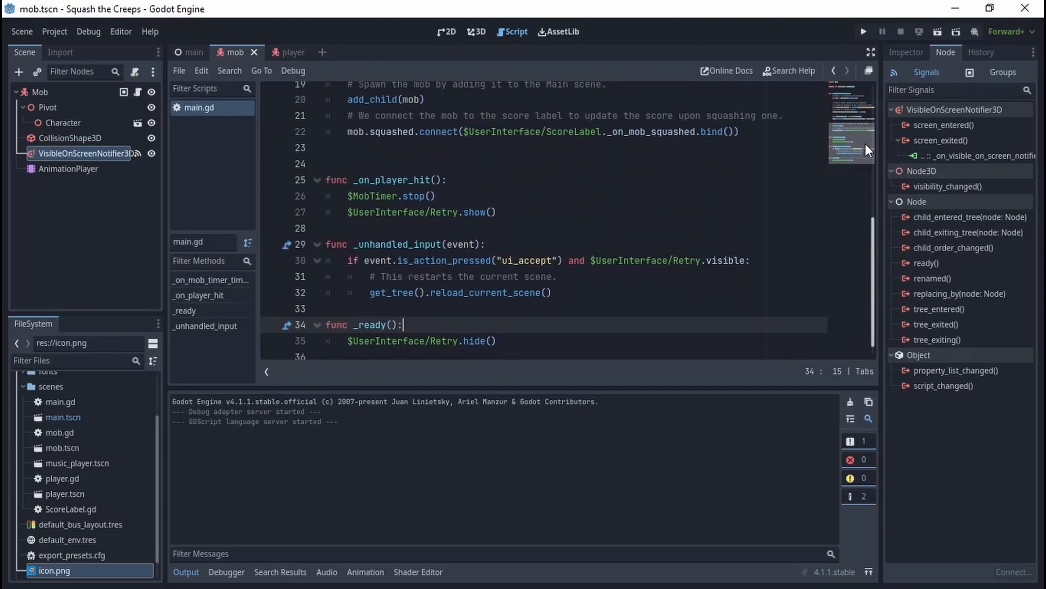
Paint Floor_Baked tiles onto GridMap2 around the green ball in level_01.
{"action": "left_click_drag", "start_coordinate": [326, 179], "coordinate": [496, 213]}
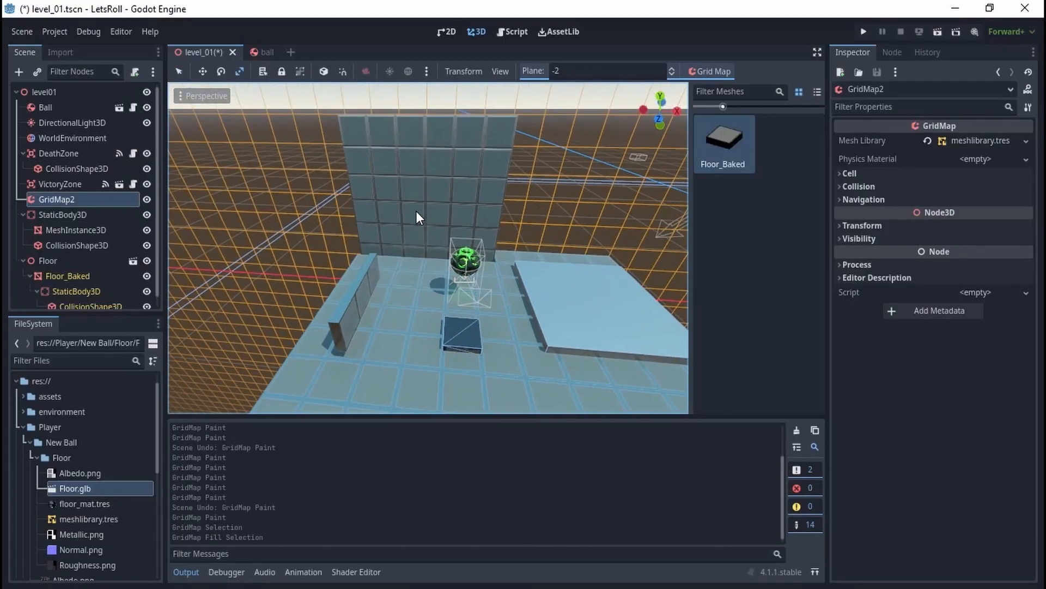
{"action": "left_click", "coordinate": [72, 137]}
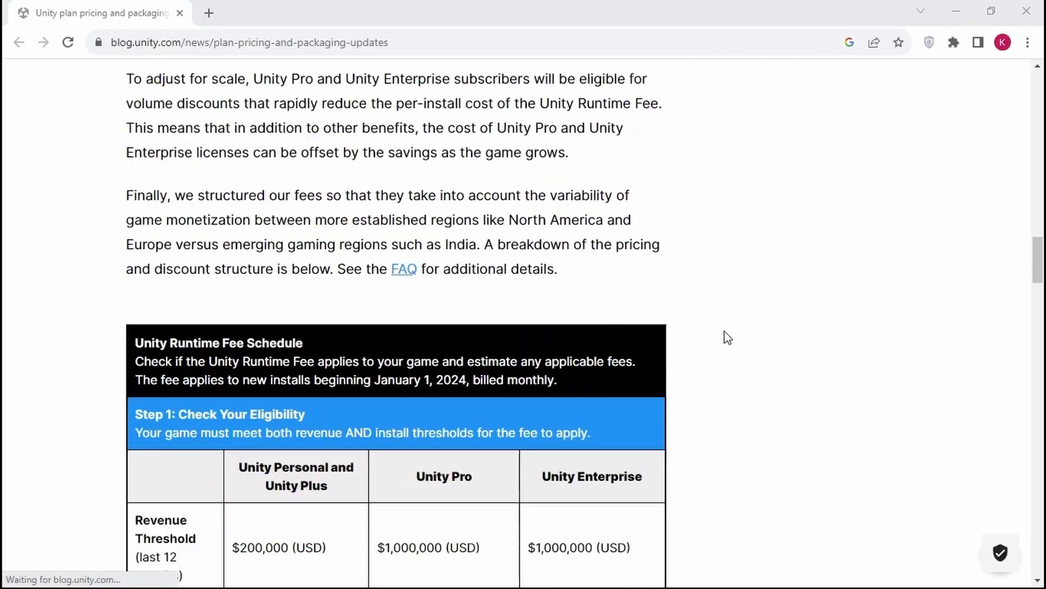
Read further down the Unity Runtime Fee pricing article.
{"action": "scroll", "scroll_direction": "down", "scroll_amount": 3}
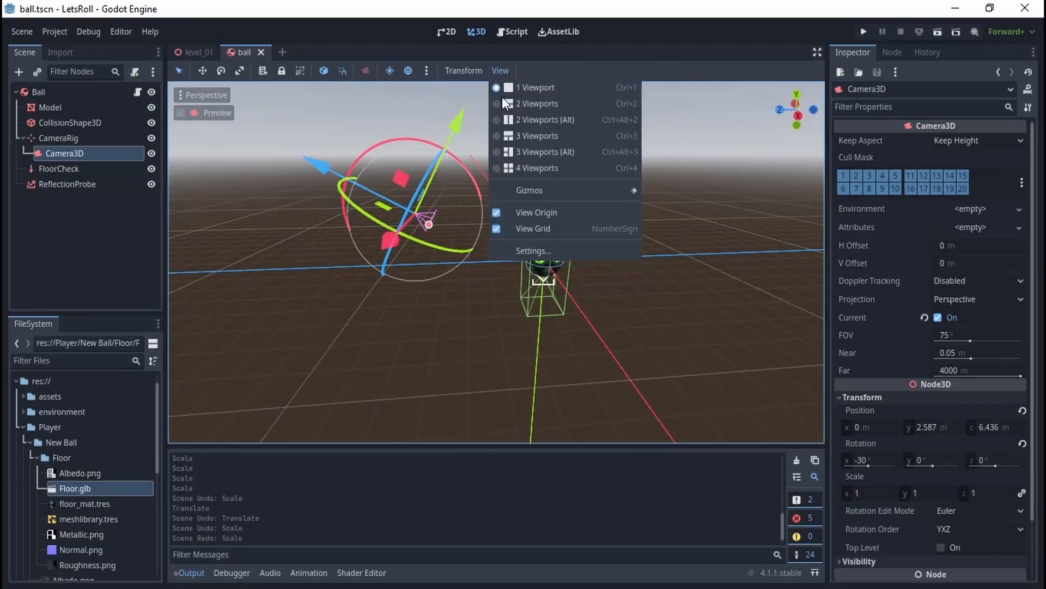
Split the editor into 2 viewports with camera preview, then run the LetsRoll game.
{"action": "left_click", "coordinate": [537, 103]}
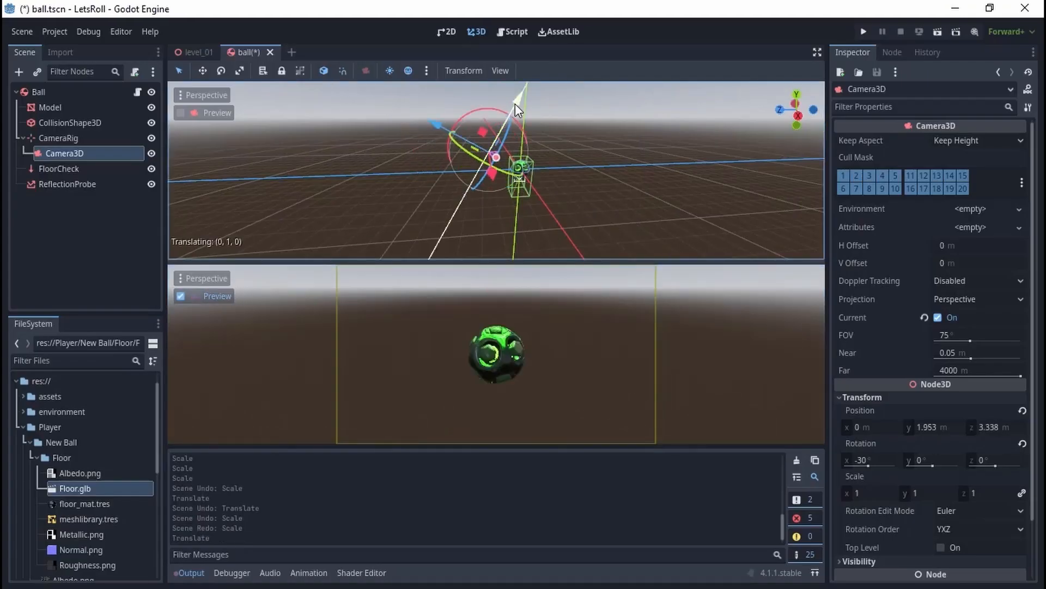
{"action": "left_click", "coordinate": [863, 31]}
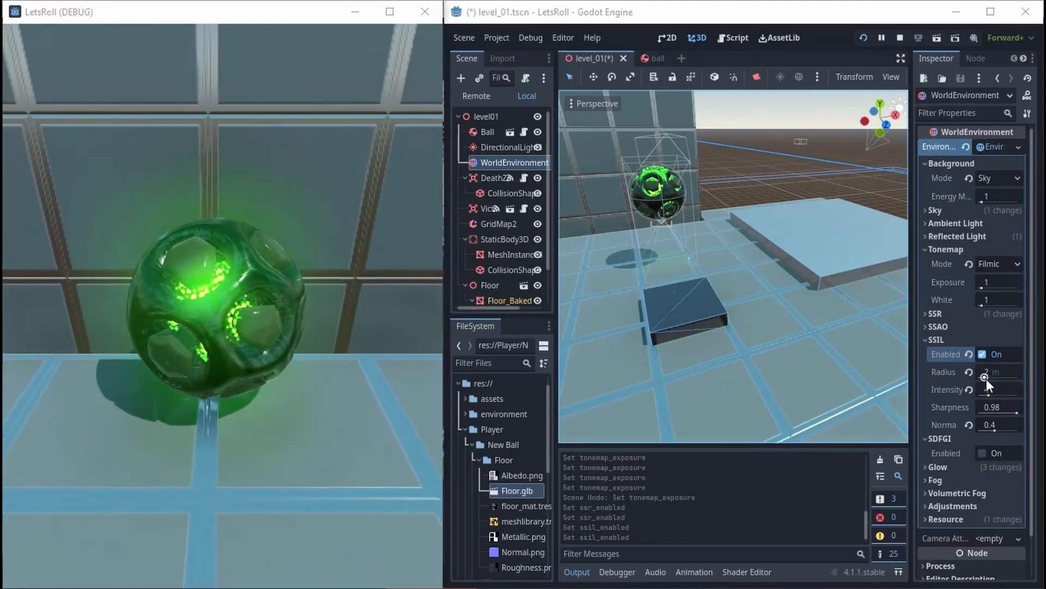
Raise SSIL radius to about 7.32 and intensity to 4, then run the game with the procedural sky.
{"action": "left_click_drag", "start_coordinate": [994, 377], "coordinate": [999, 377]}
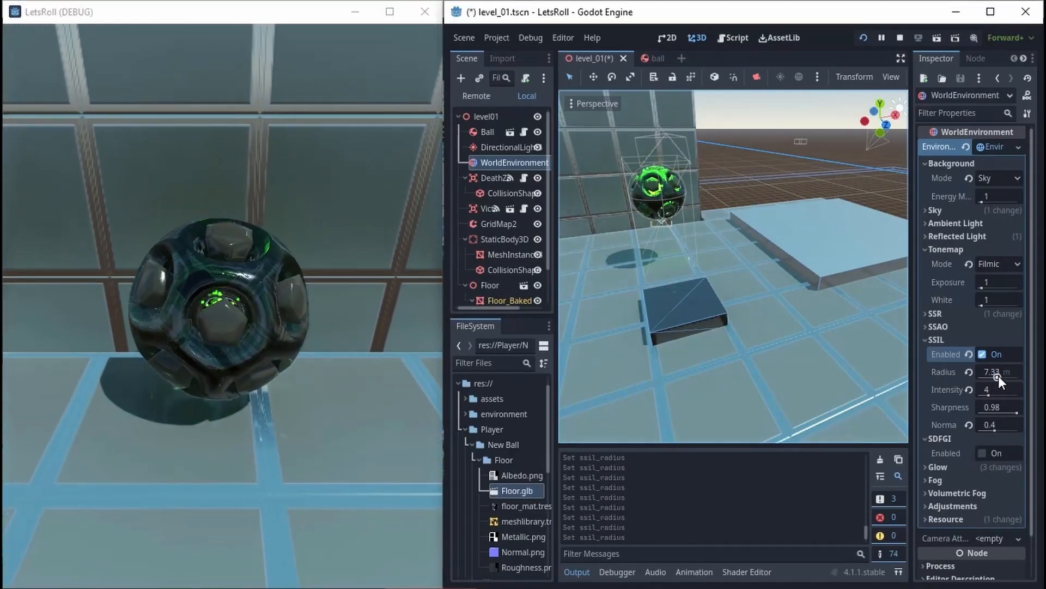
{"action": "left_click_drag", "start_coordinate": [994, 389], "coordinate": [1007, 396]}
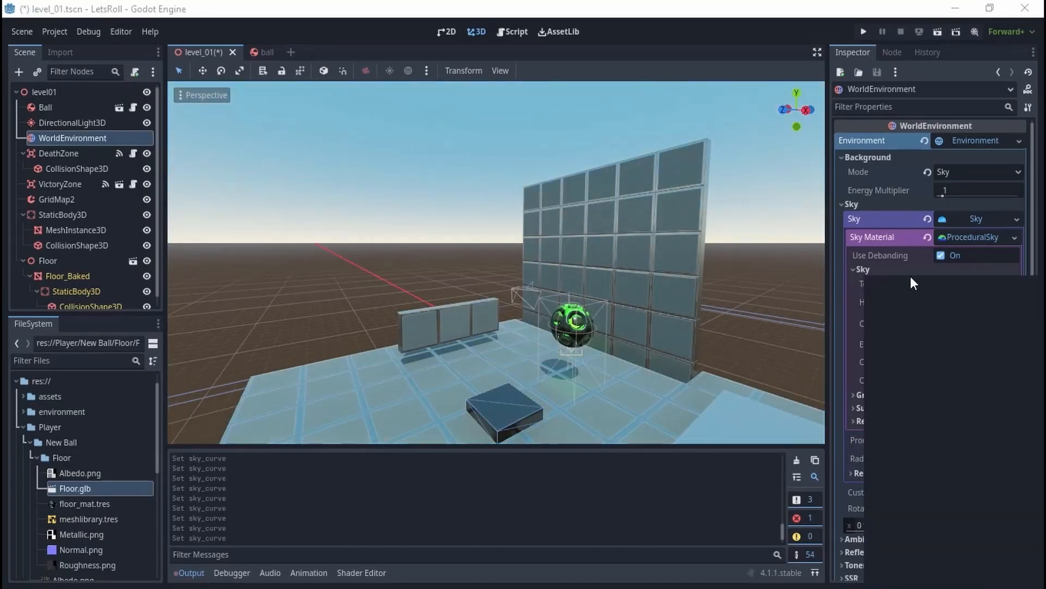
{"action": "left_click", "coordinate": [863, 31]}
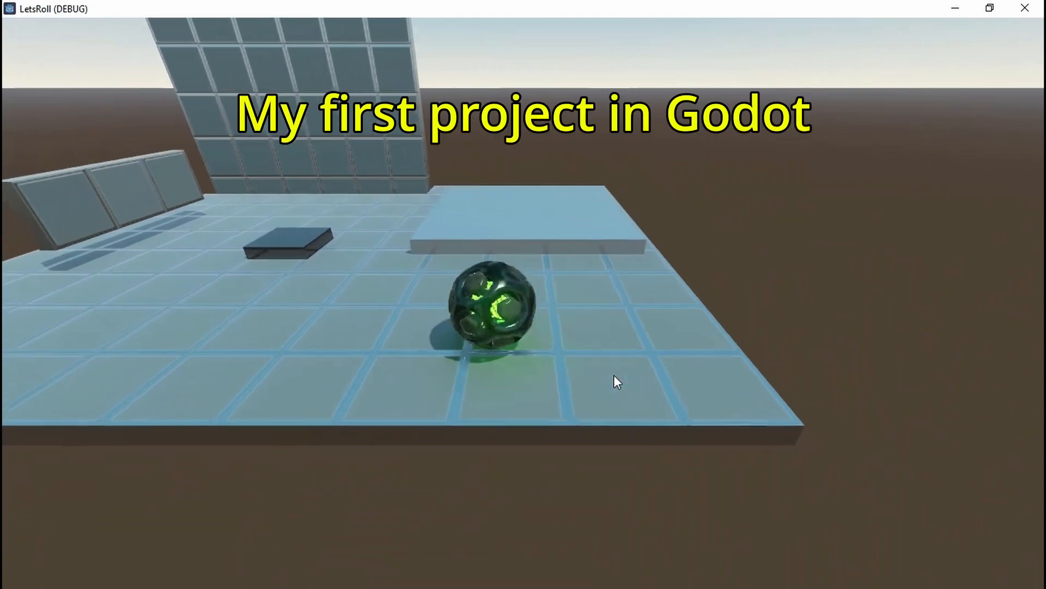